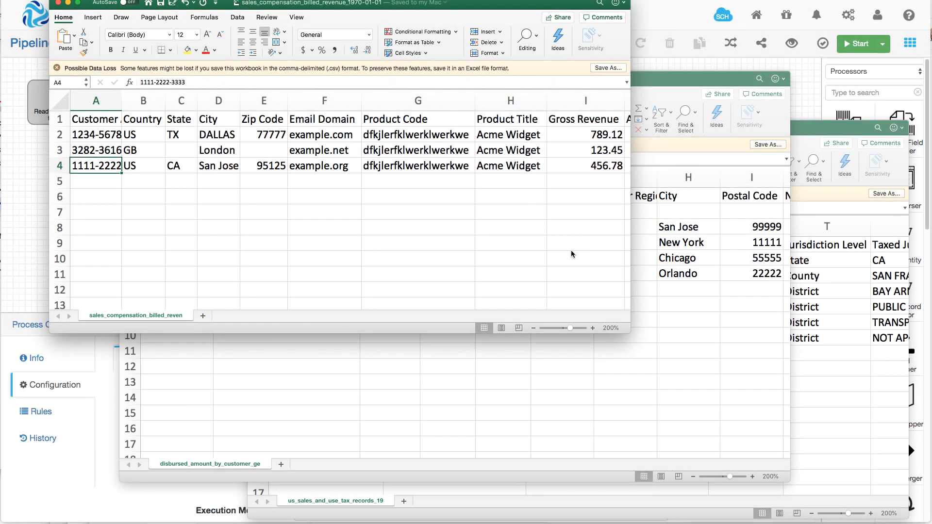
mouse_move(421, 225)
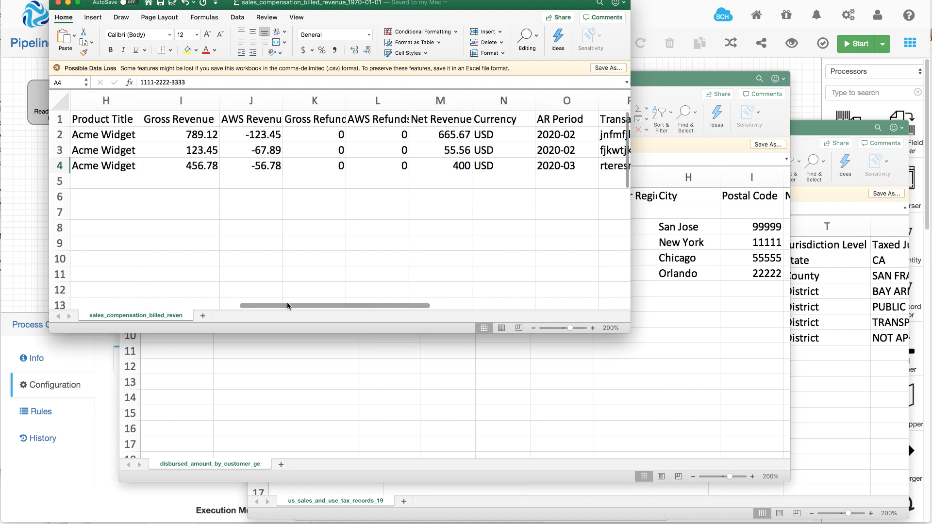
Scroll right through the disbursed_amount_by_customer_geo workbook's columns.
scroll("right", 3)
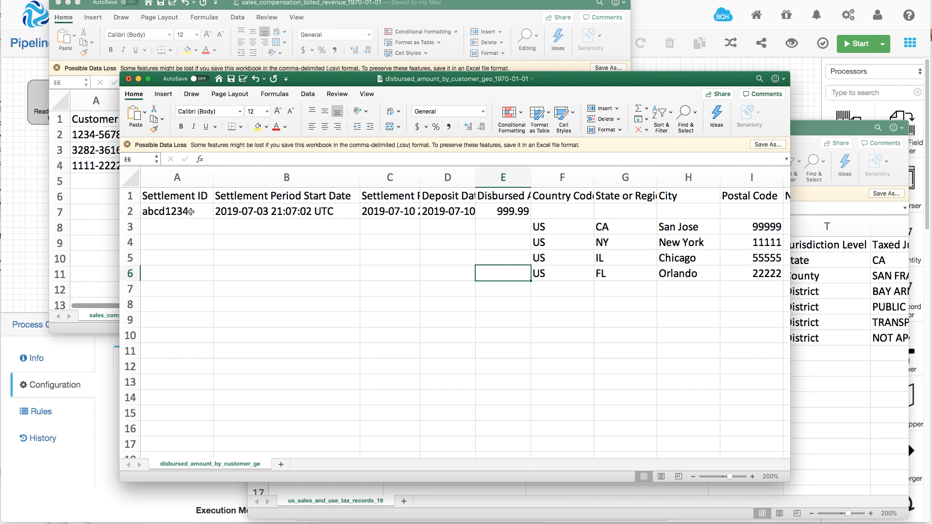
mouse_move(532, 211)
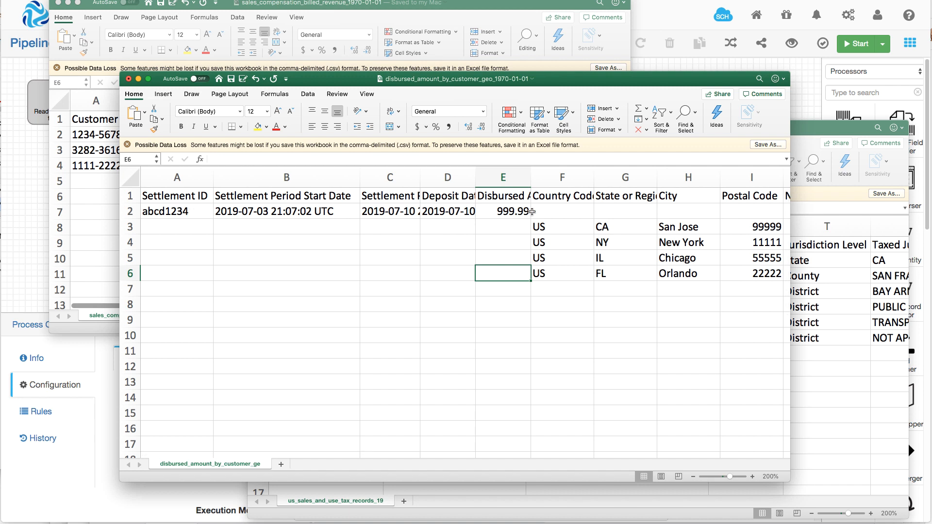
mouse_move(559, 227)
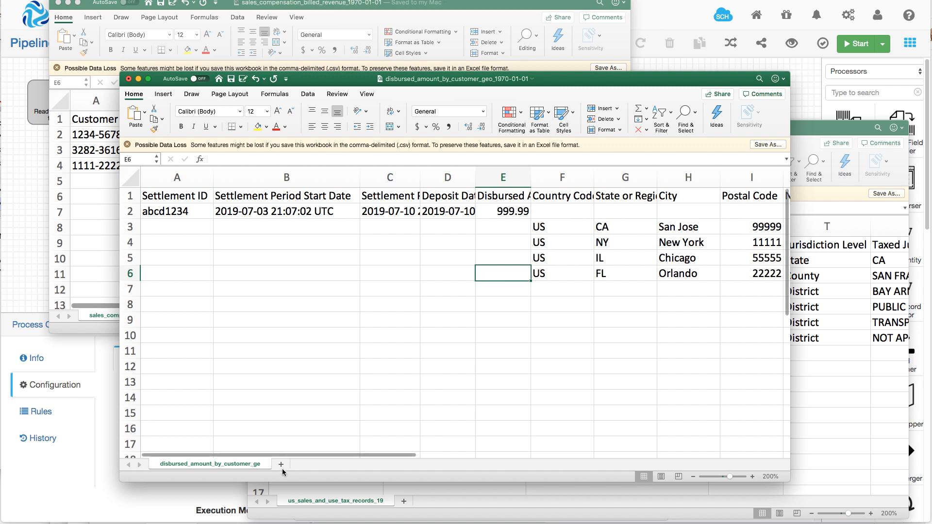
mouse_move(477, 245)
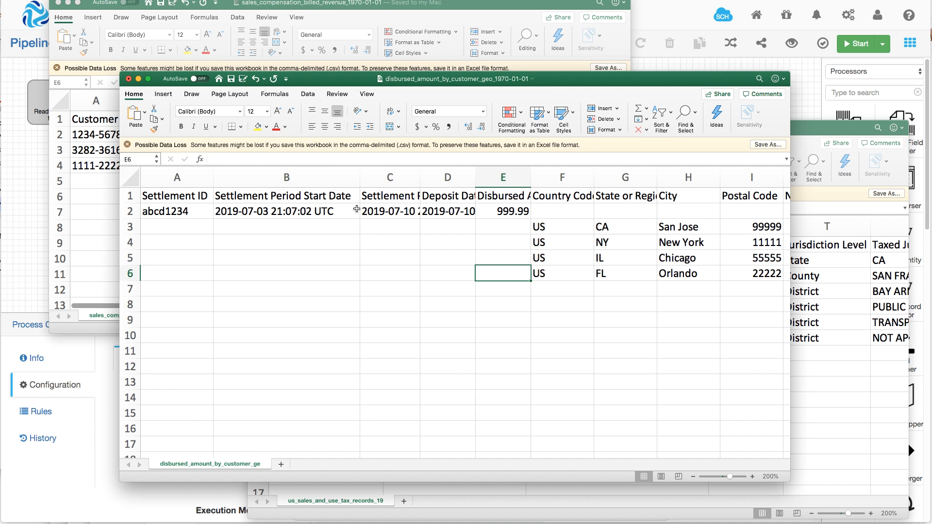
mouse_move(545, 277)
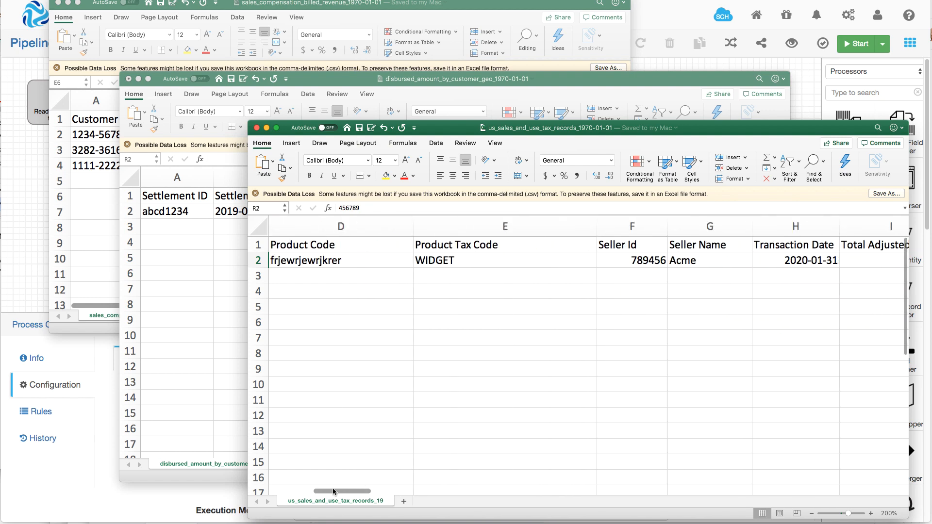
Scroll across the tax-records workbook to its tax-type and jurisdiction columns.
scroll("left", 3)
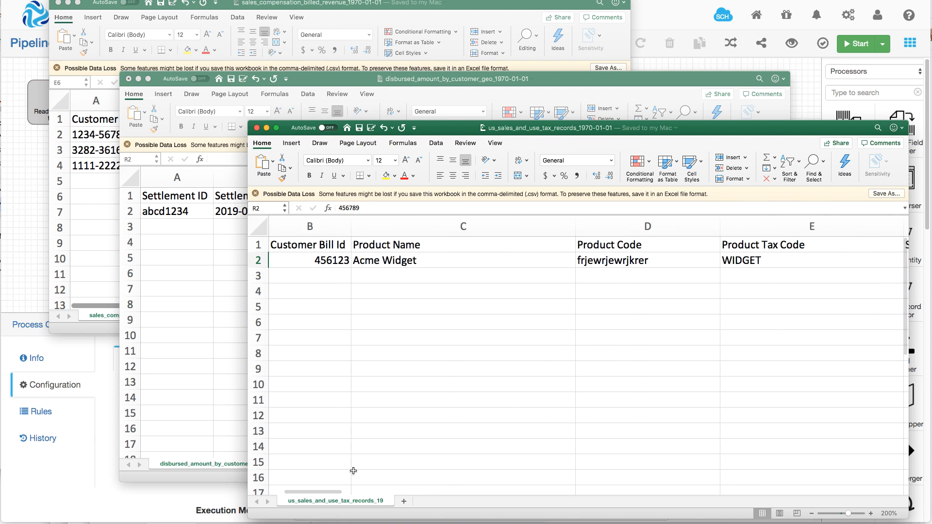
scroll("right", 3)
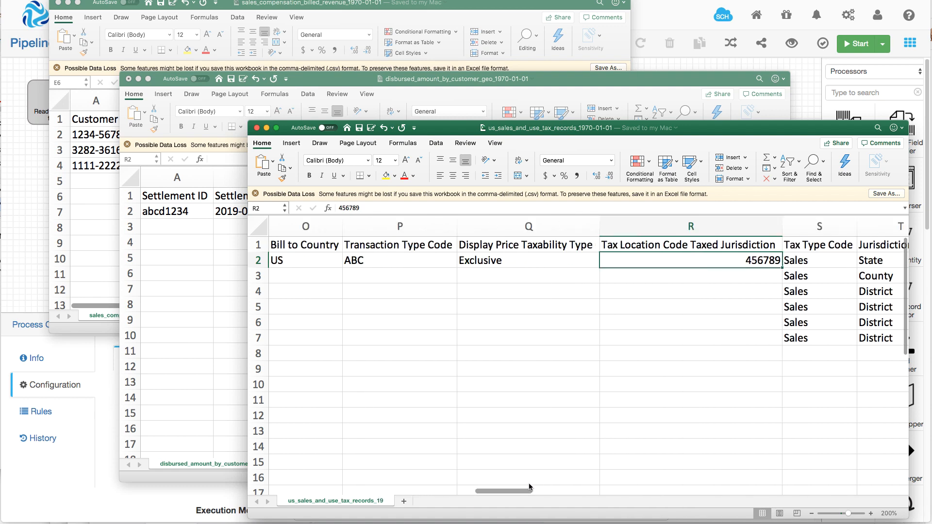
scroll("right", 3)
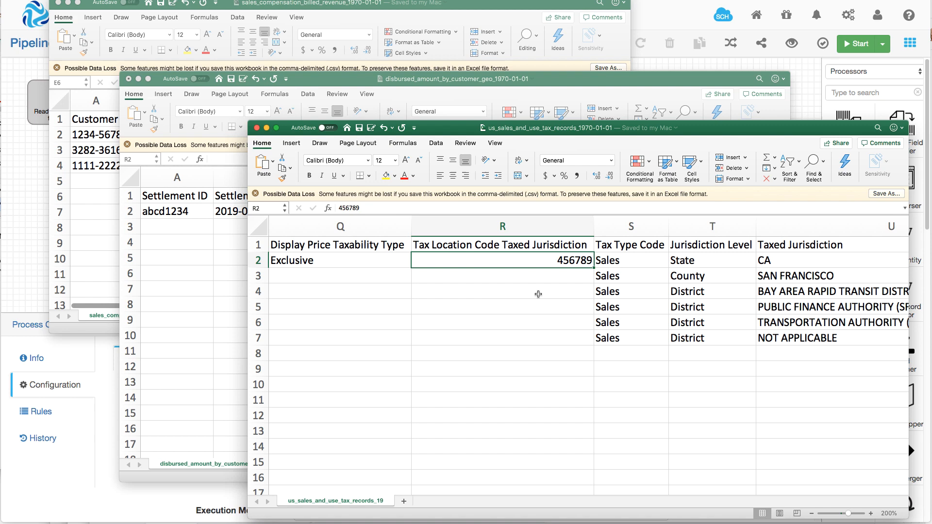
mouse_move(545, 302)
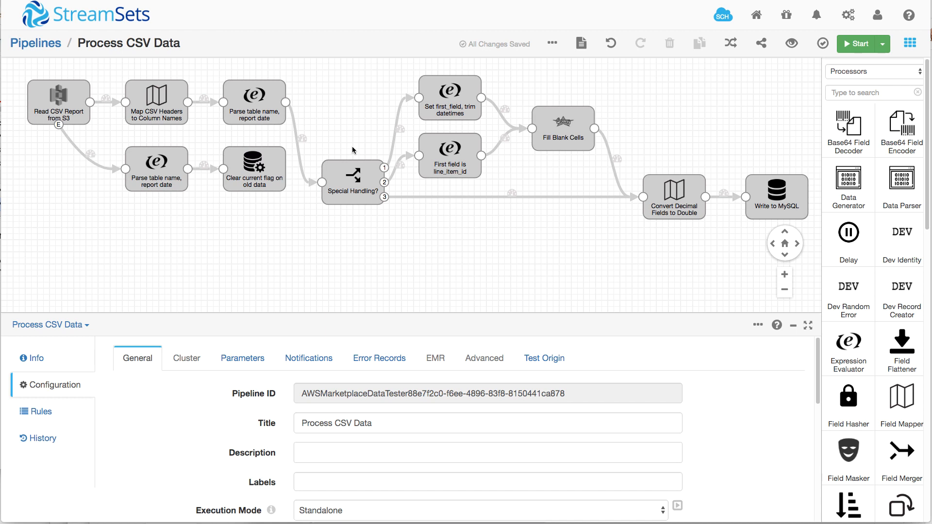
mouse_move(349, 87)
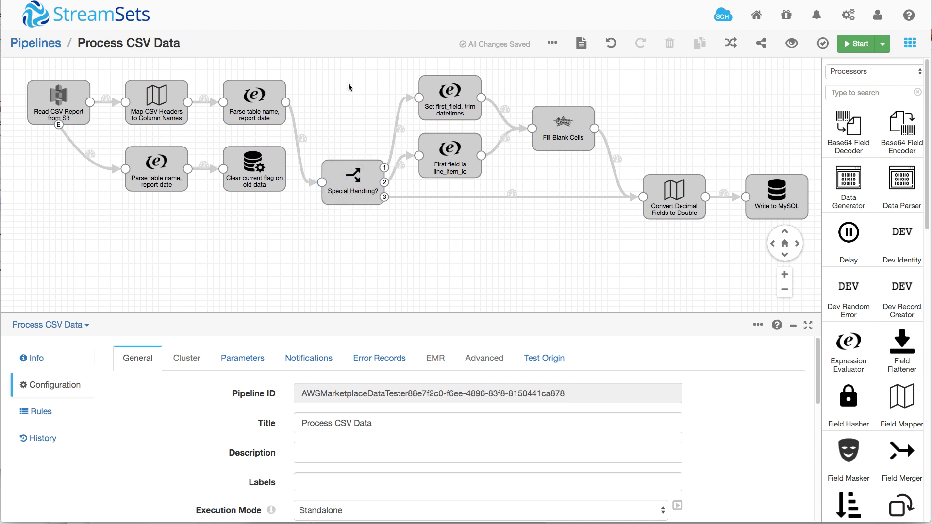
mouse_move(326, 116)
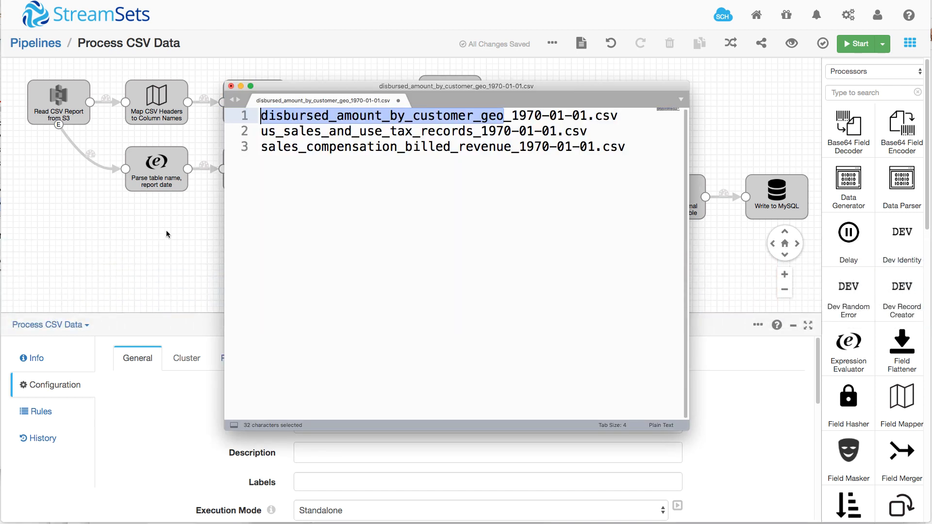
Highlight the year in the first dated CSV file name, then return to the pipeline.
left_click(527, 132)
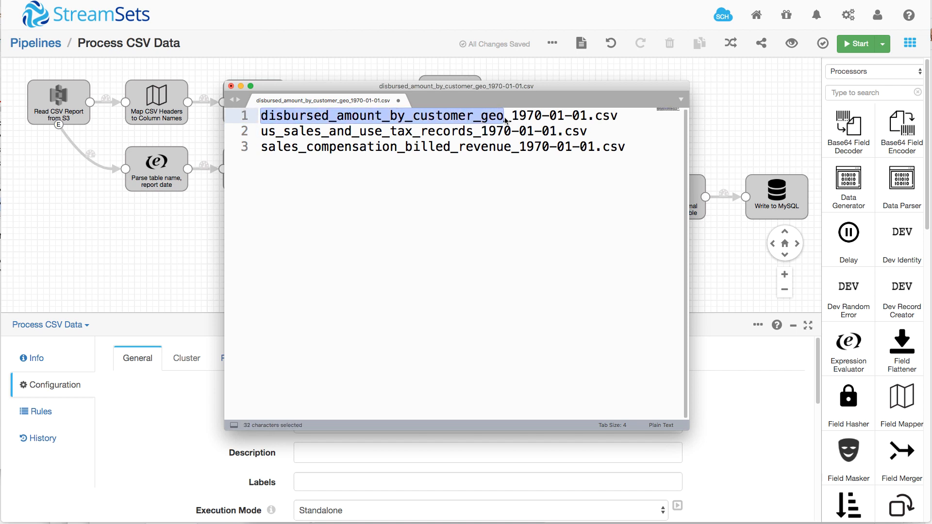
double_click(527, 115)
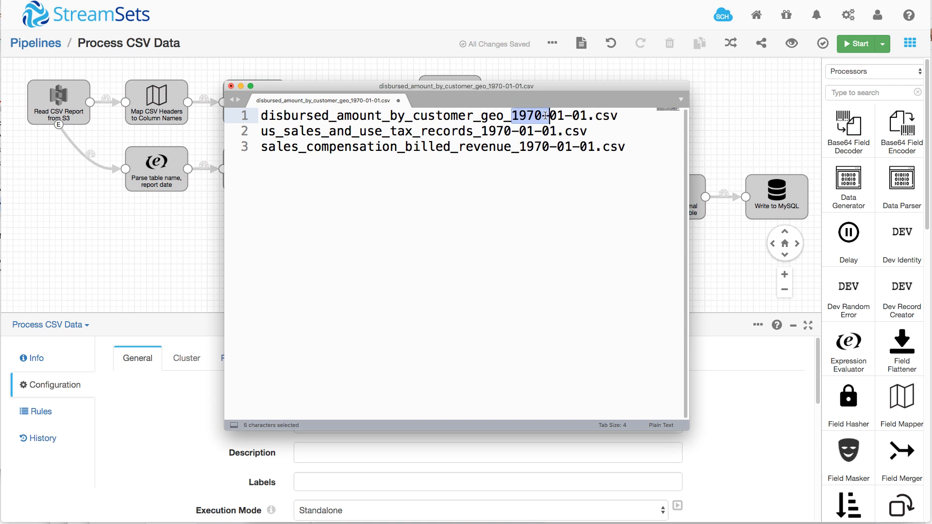
left_click(487, 116)
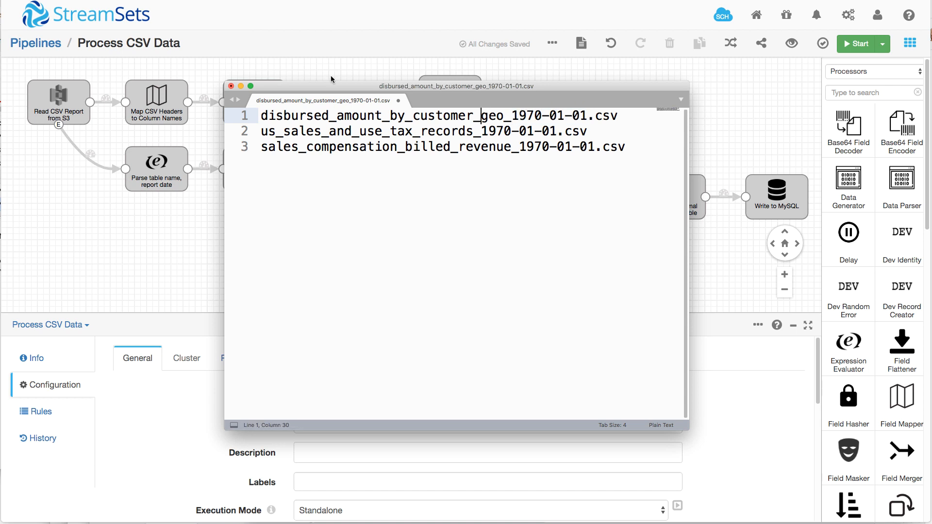
left_click(231, 86)
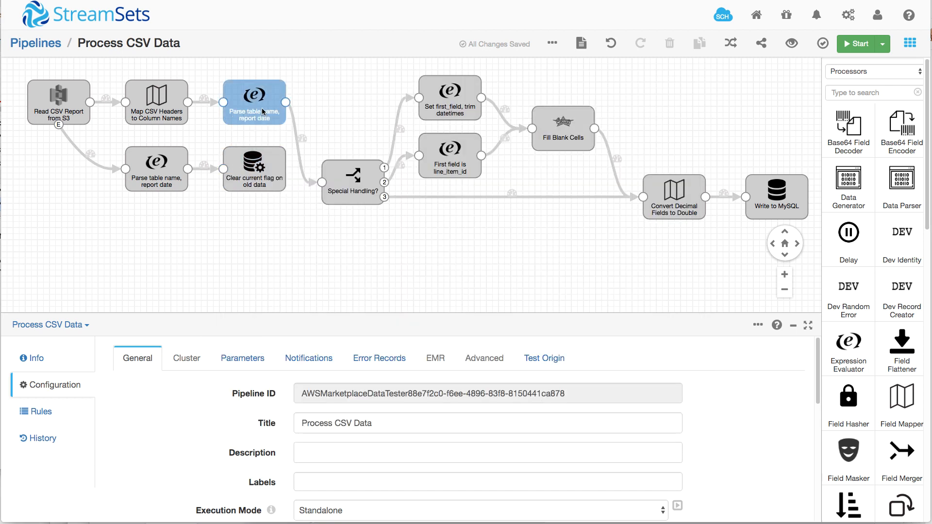
Review the 'Parse table name, report date' expressions, then select the Special Handling? stage.
left_click(254, 95)
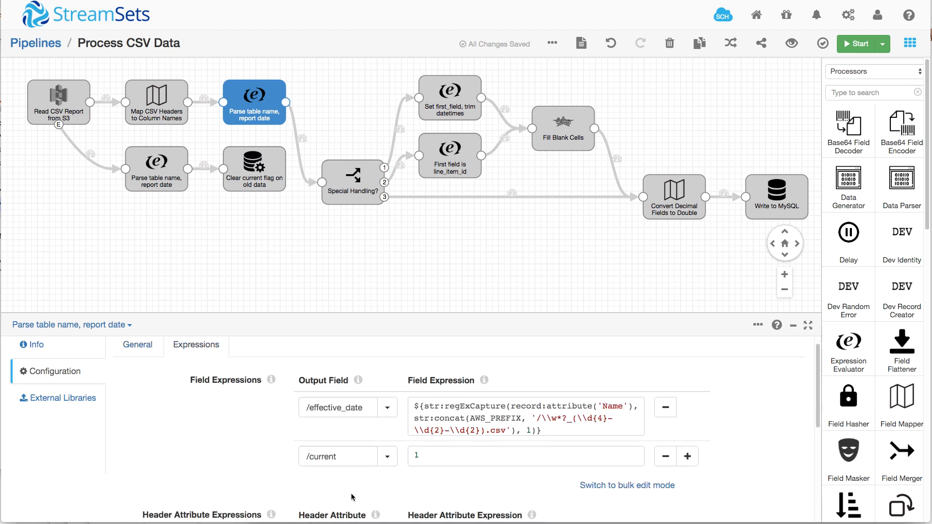
scroll("down", 3)
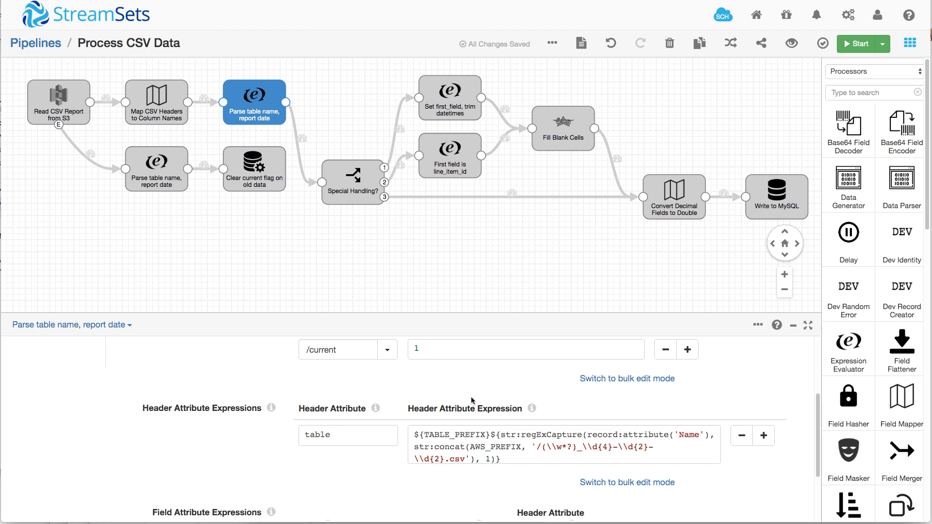
mouse_move(421, 407)
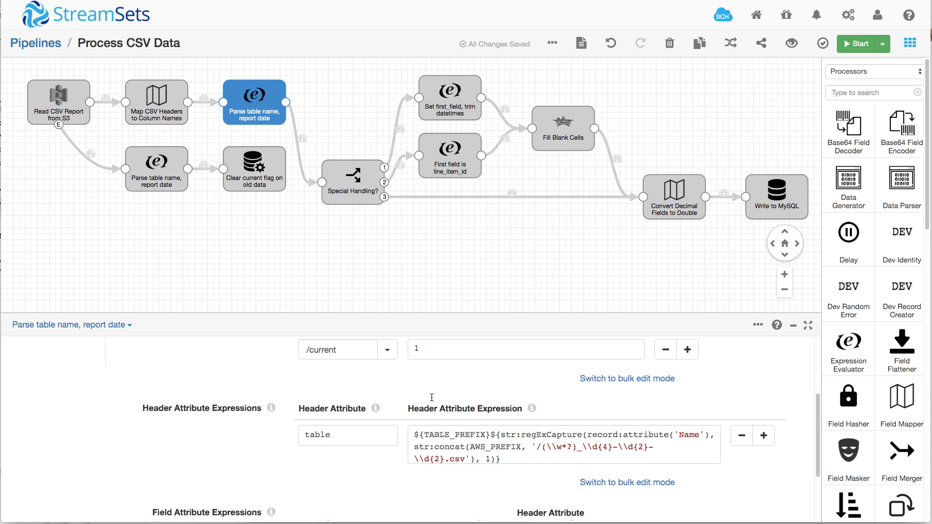
left_click(353, 174)
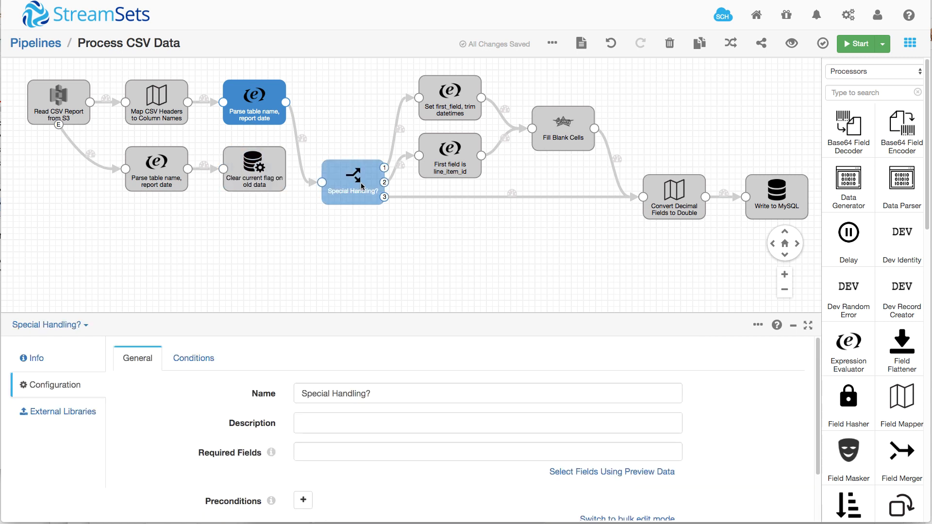
Inspect the three Special Handling? conditions: disbursed-amount table, sales-and-use-tax table, and default.
left_click(193, 357)
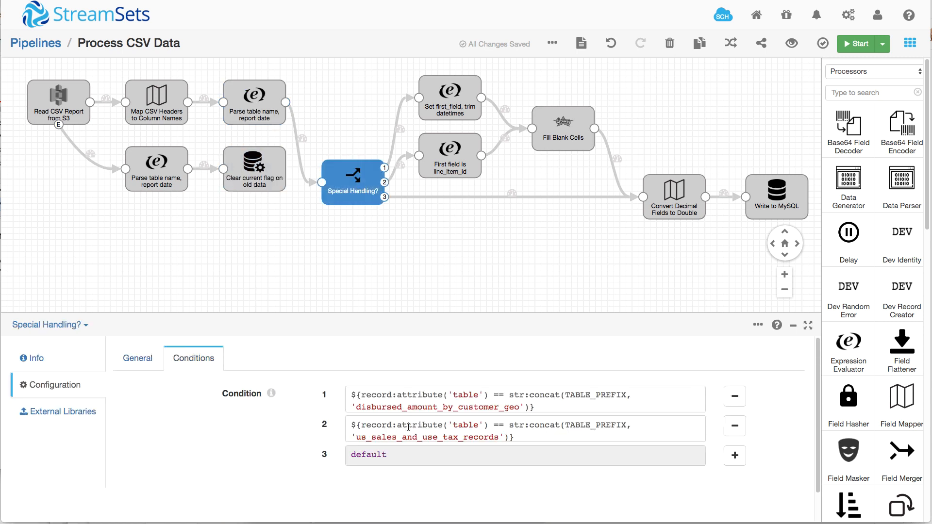
mouse_move(463, 371)
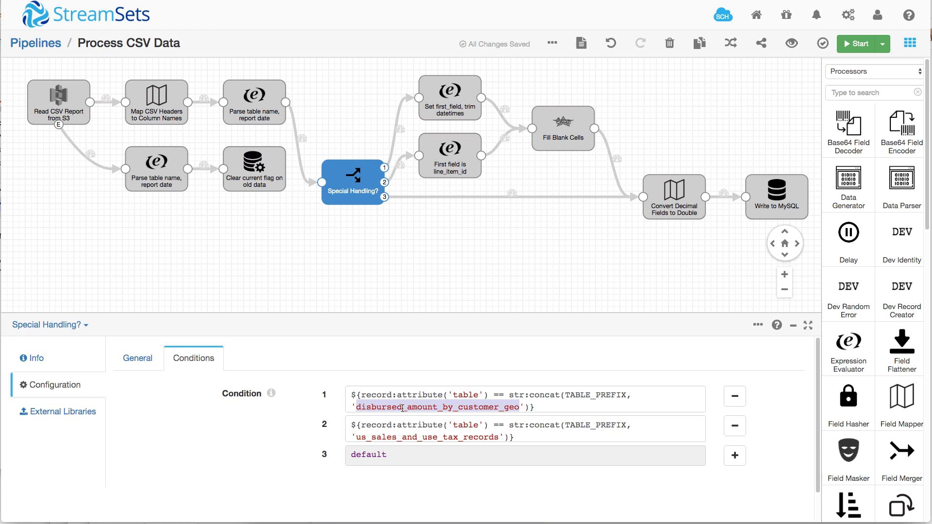
left_click(449, 98)
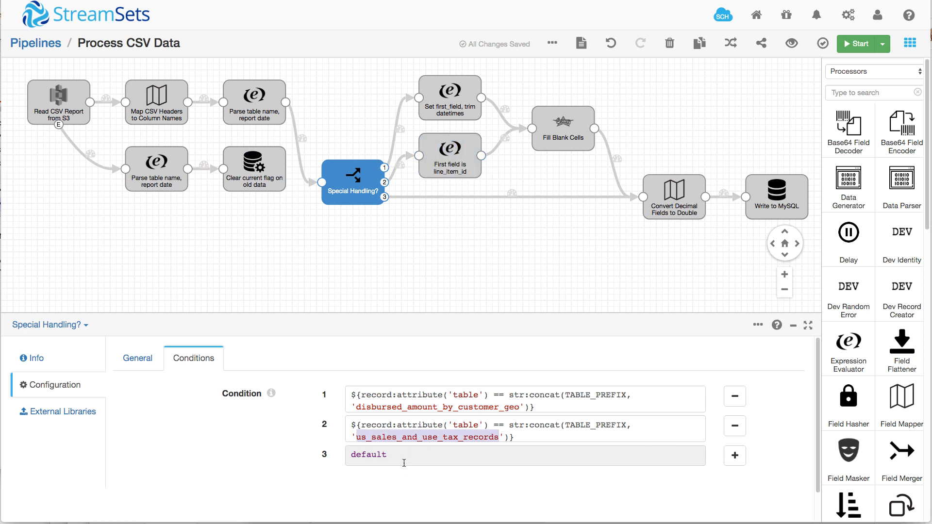
left_click(673, 197)
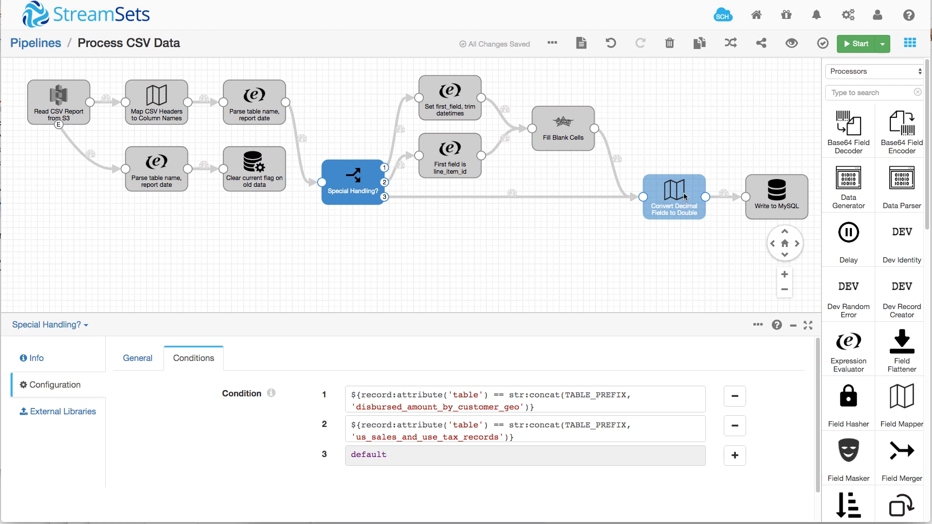
left_click(692, 149)
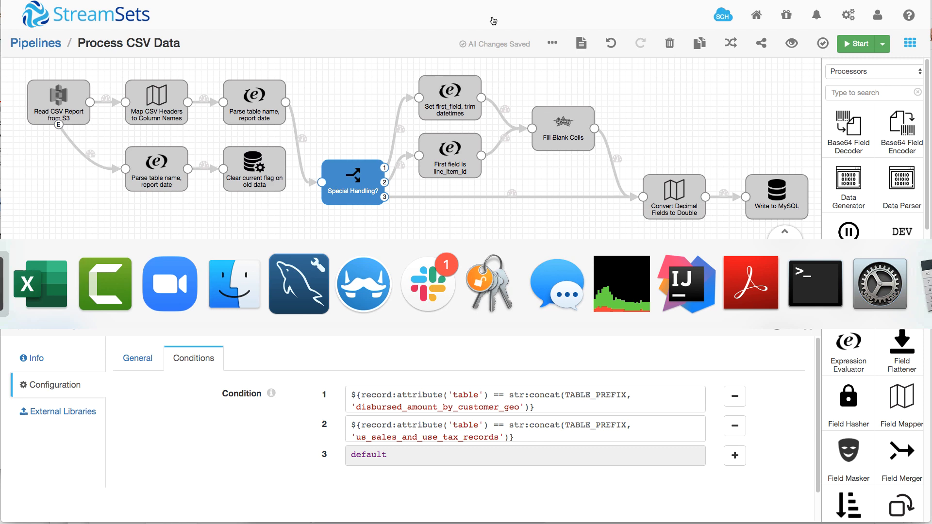
left_click(39, 284)
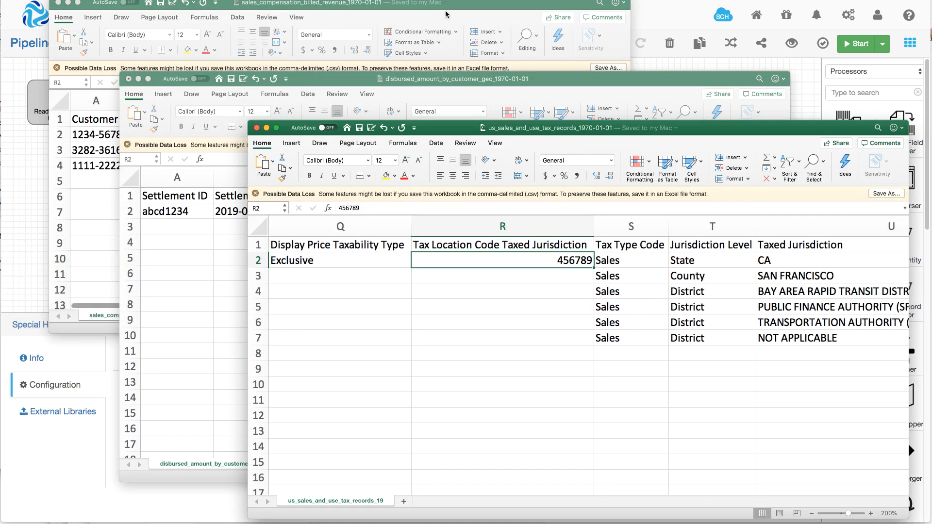
left_click(311, 3)
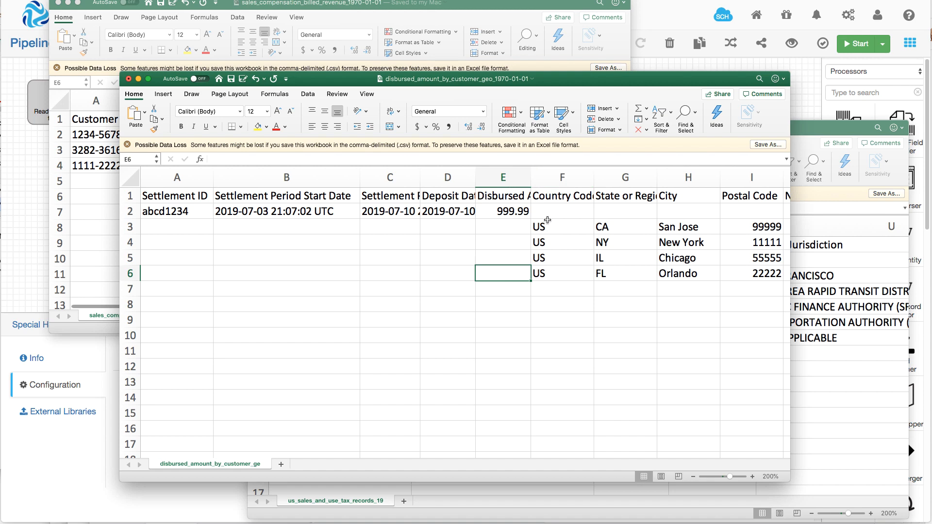
mouse_move(431, 93)
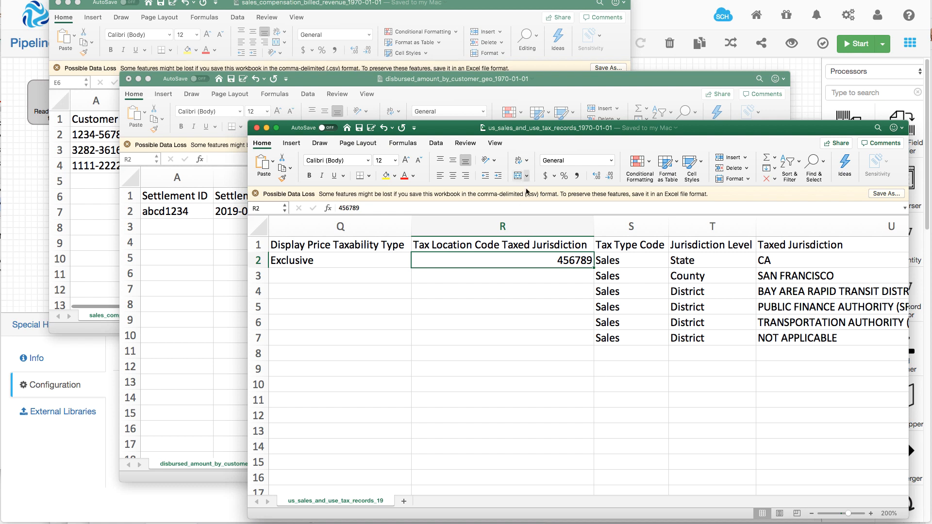
mouse_move(651, 14)
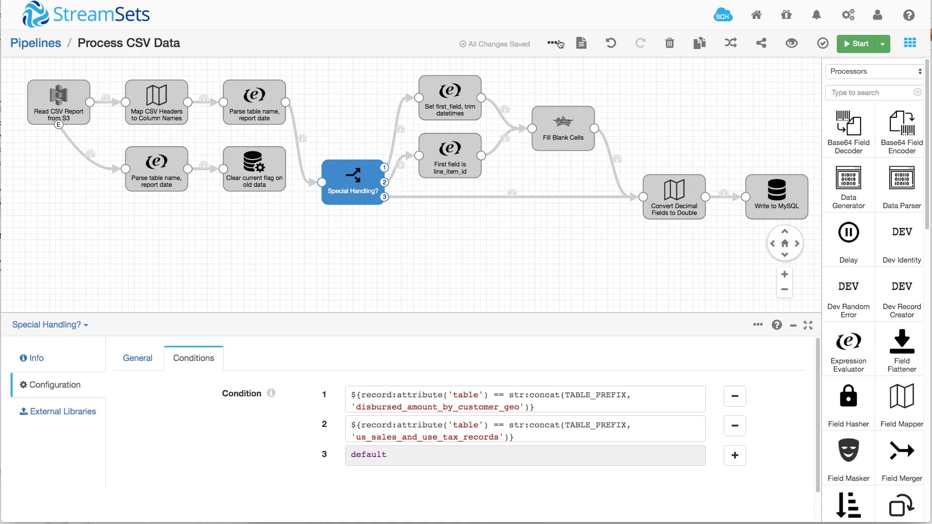
Start the Process CSV Data pipeline, which processes 14 input and 17 output records.
left_click(554, 43)
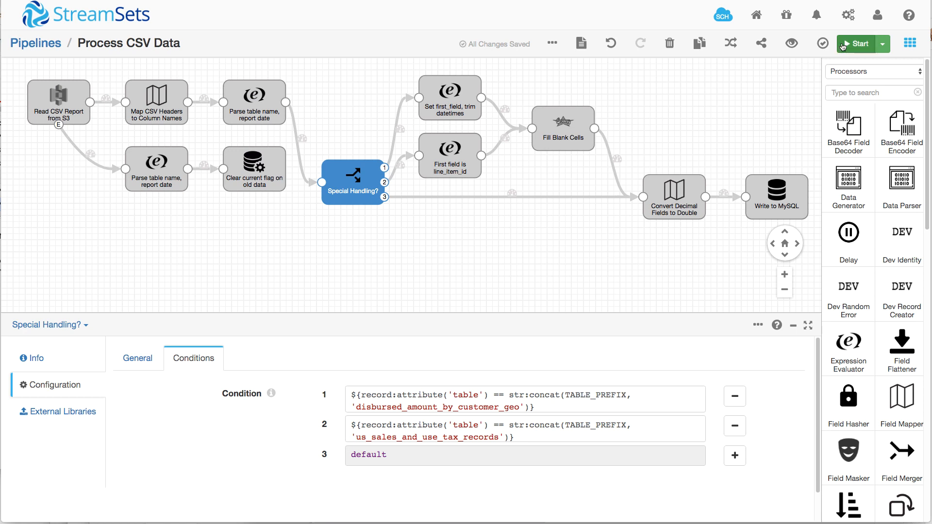
left_click(855, 43)
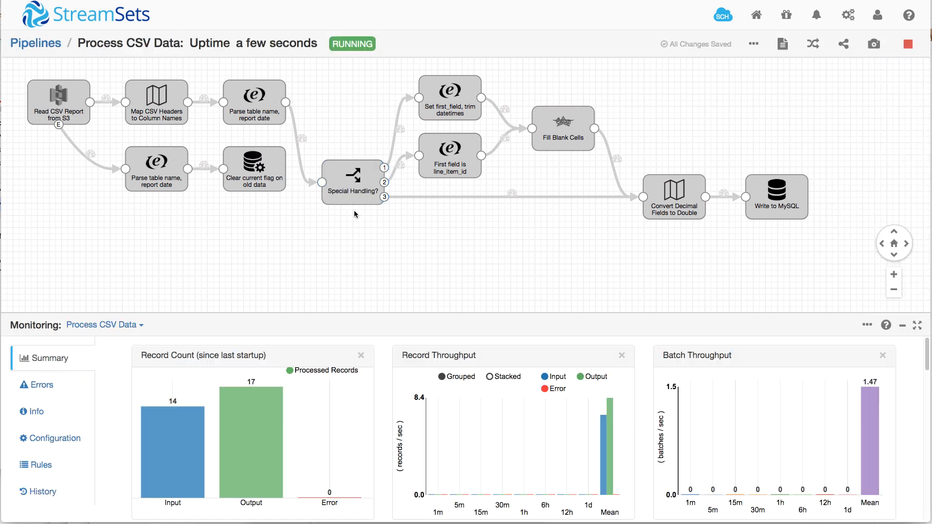
Check Special Handling? record counts splitting 14 records into 5, 6 and 3.
left_click(352, 181)
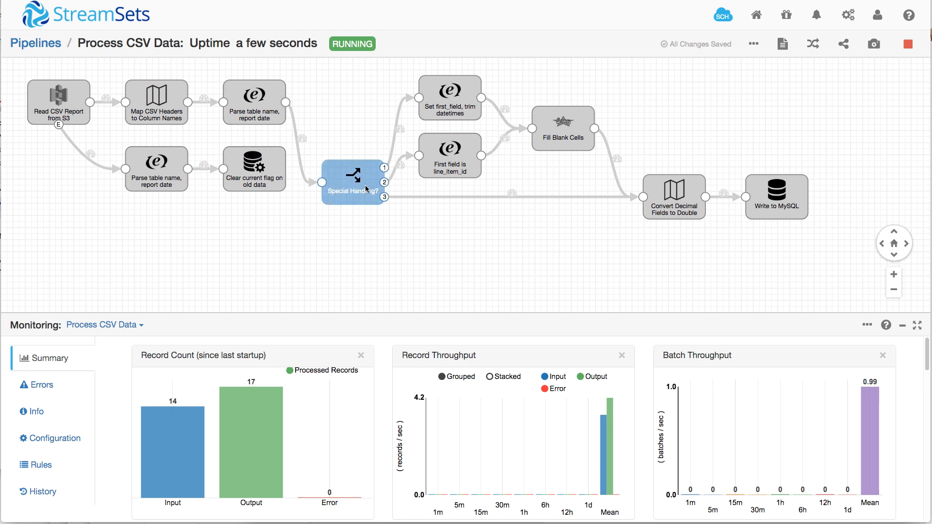
left_click(353, 181)
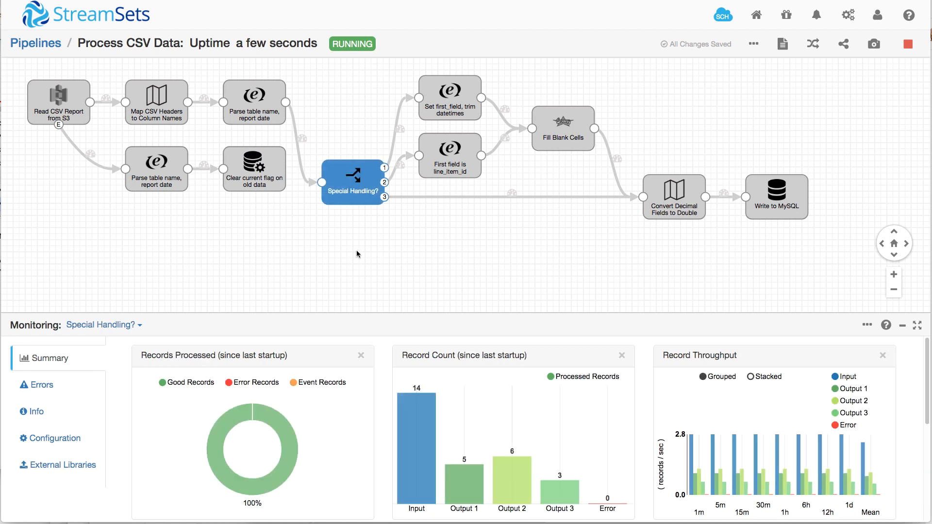
mouse_move(412, 393)
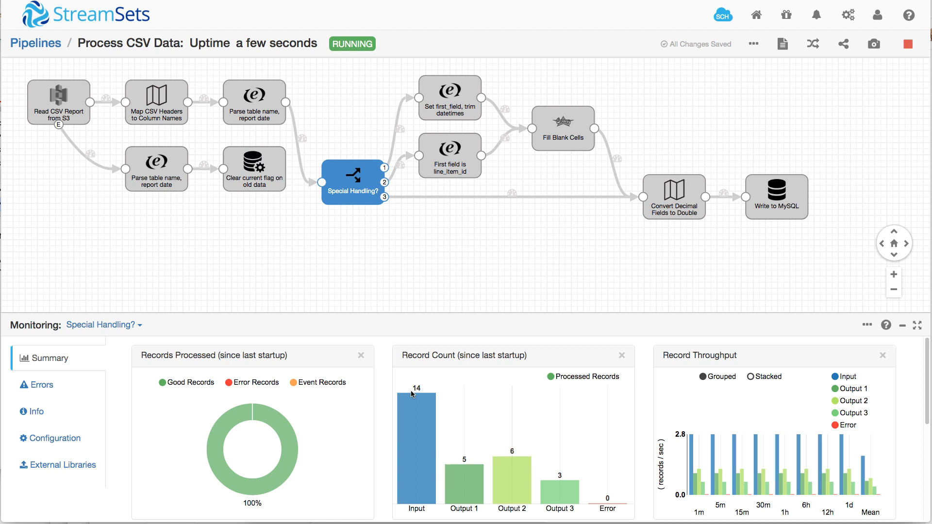
left_click(449, 99)
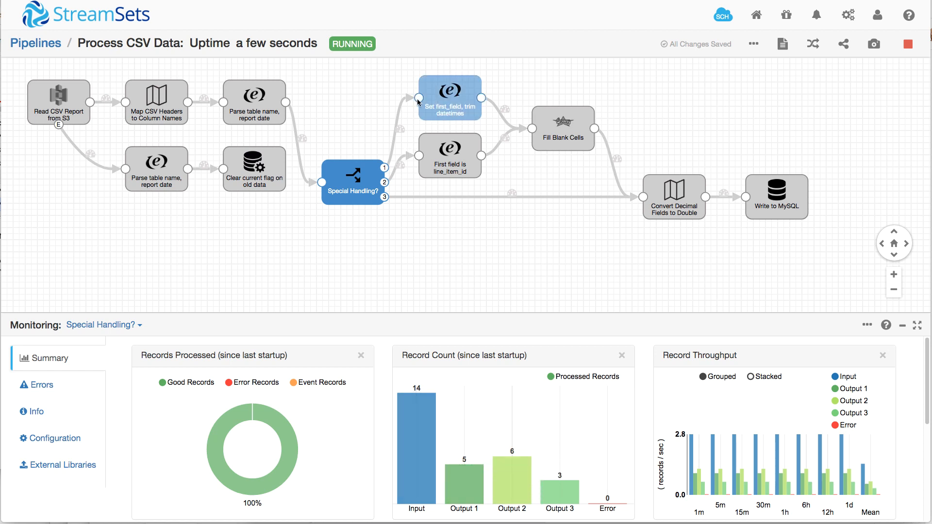
mouse_move(385, 171)
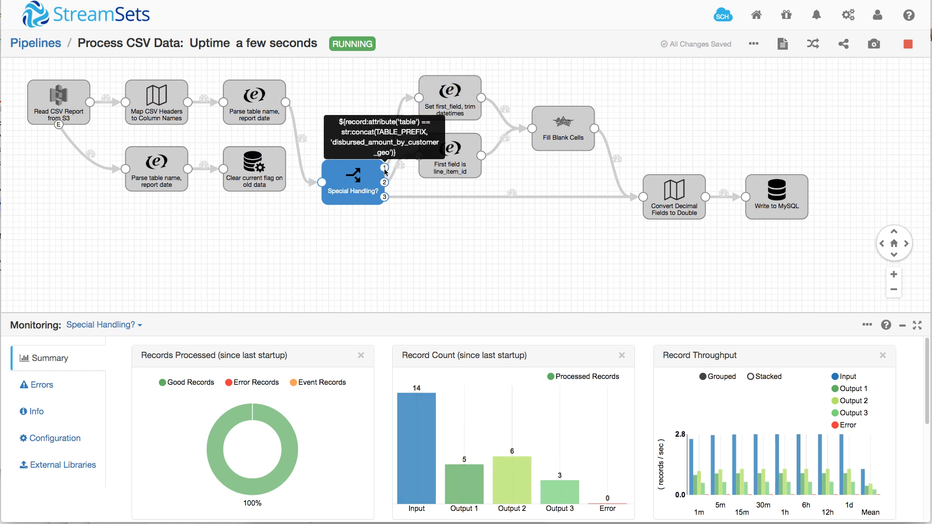
mouse_move(502, 460)
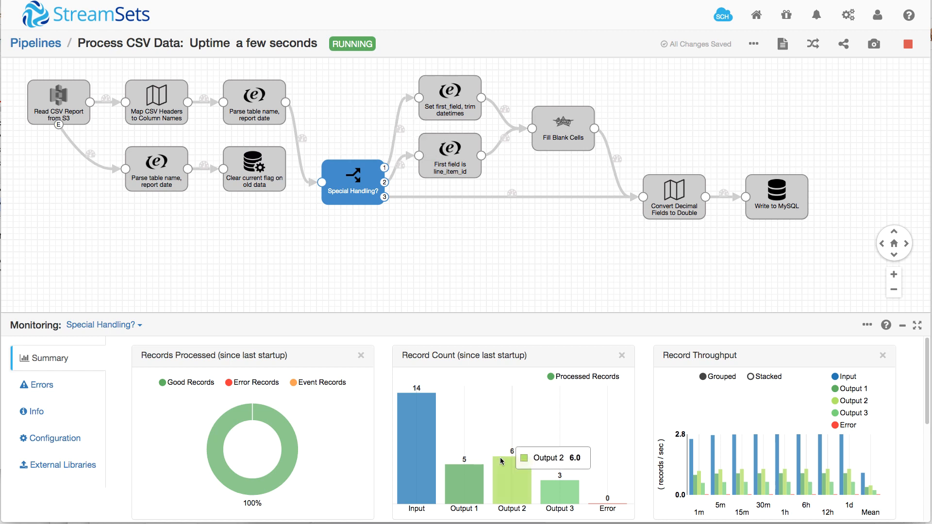
mouse_move(385, 182)
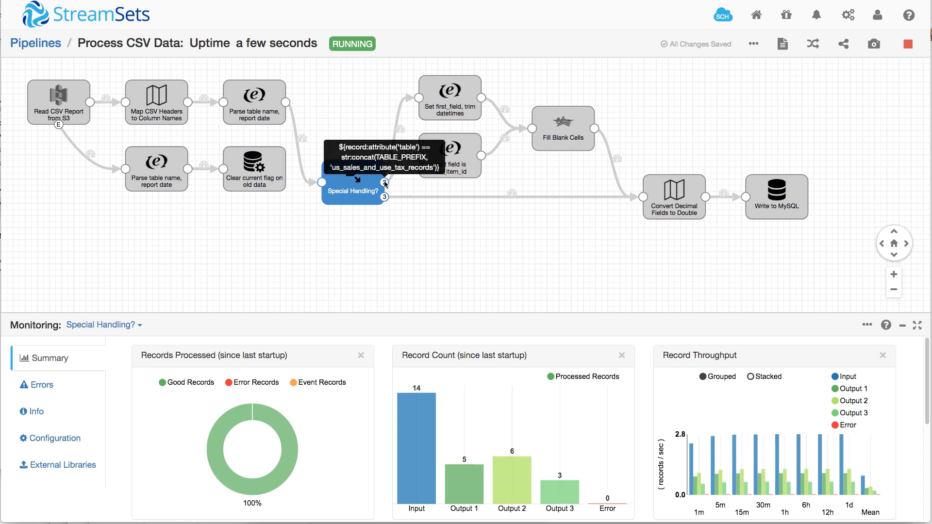
mouse_move(504, 212)
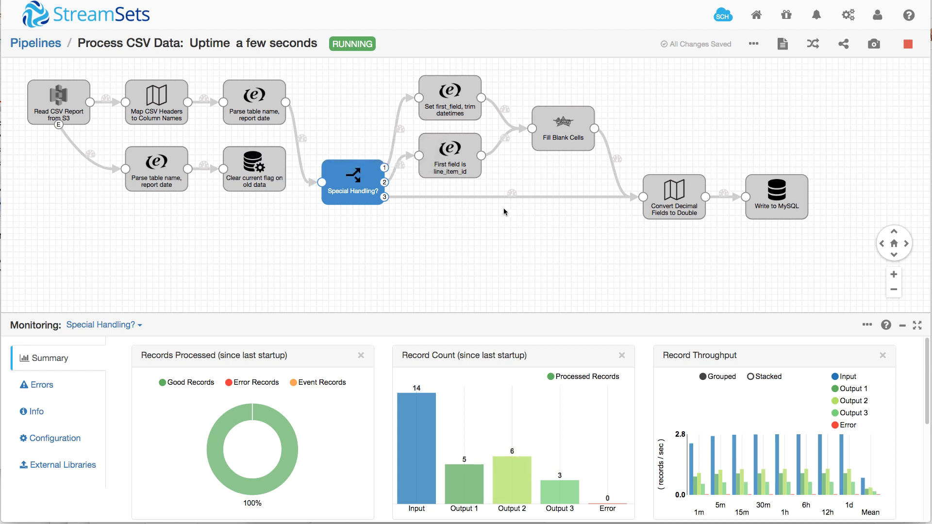
mouse_move(382, 198)
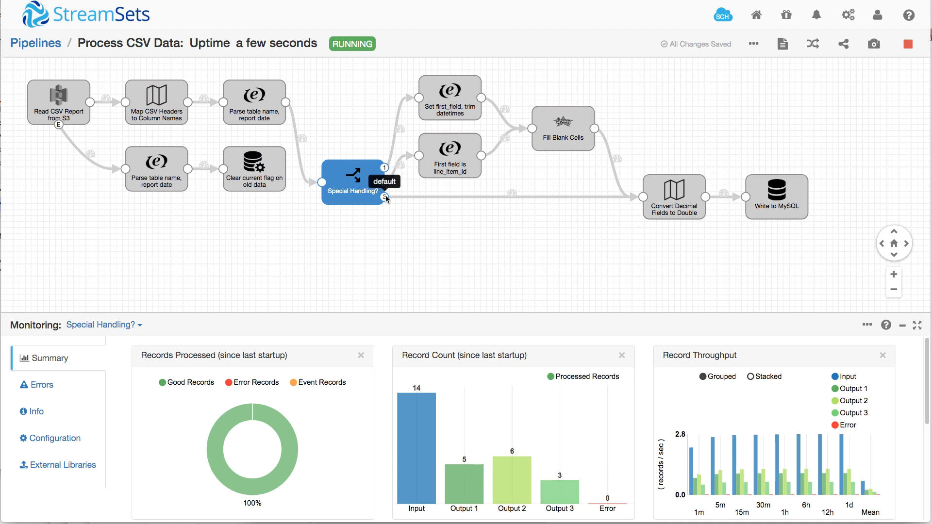
Check record counts for each downstream stage through Write to MySQL, which receives 14.
left_click(673, 197)
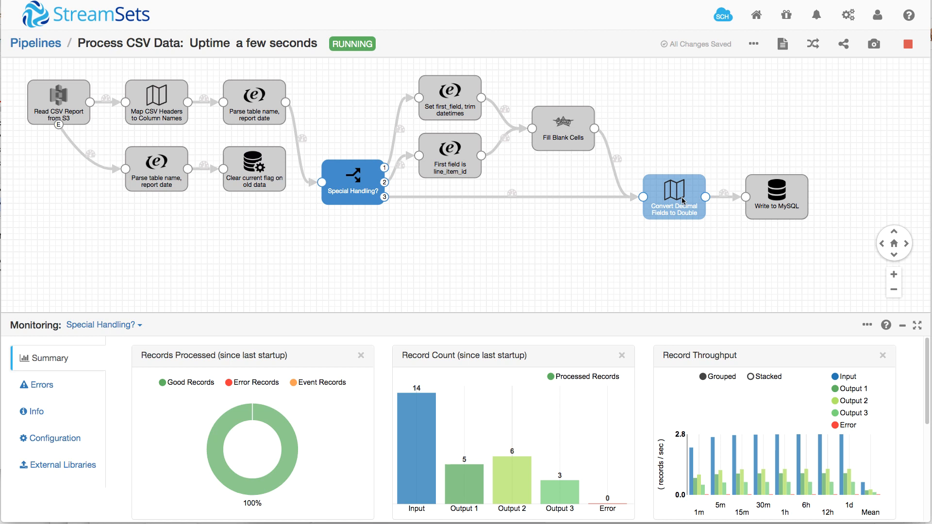
left_click(449, 98)
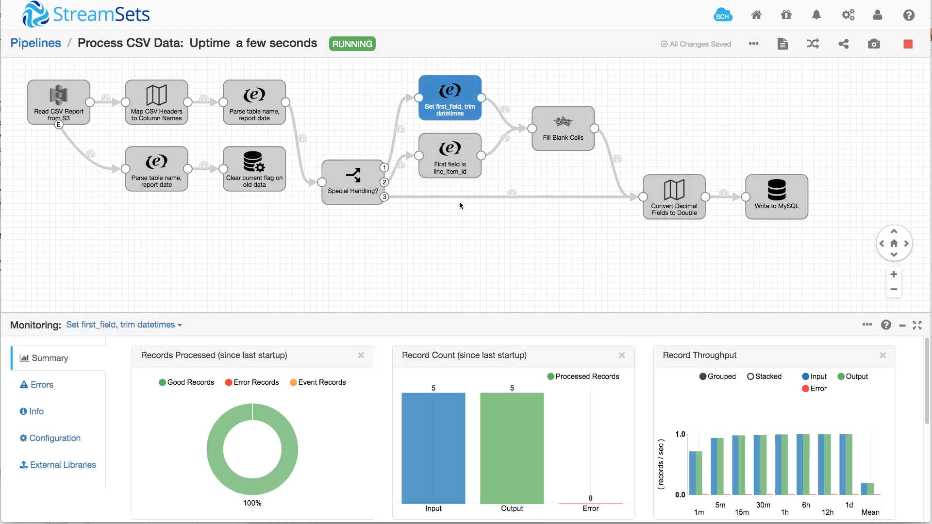
left_click(560, 129)
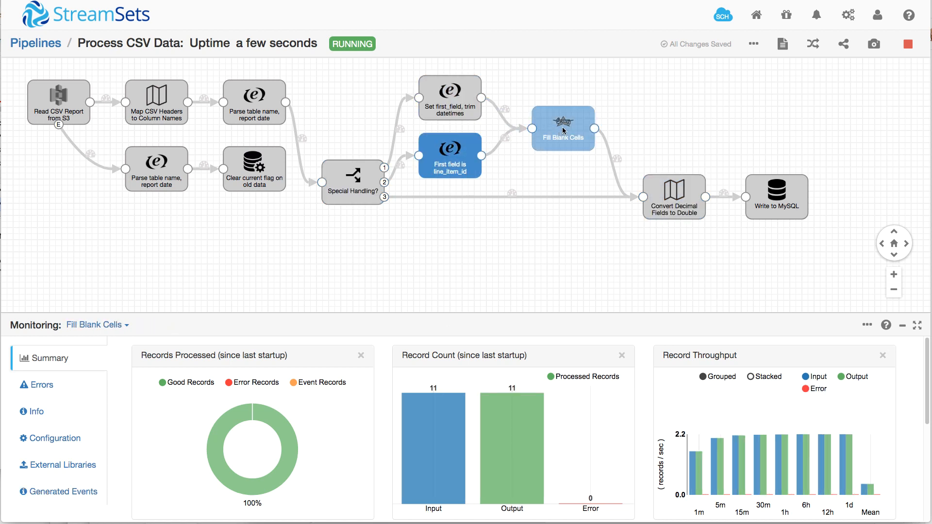
left_click(673, 196)
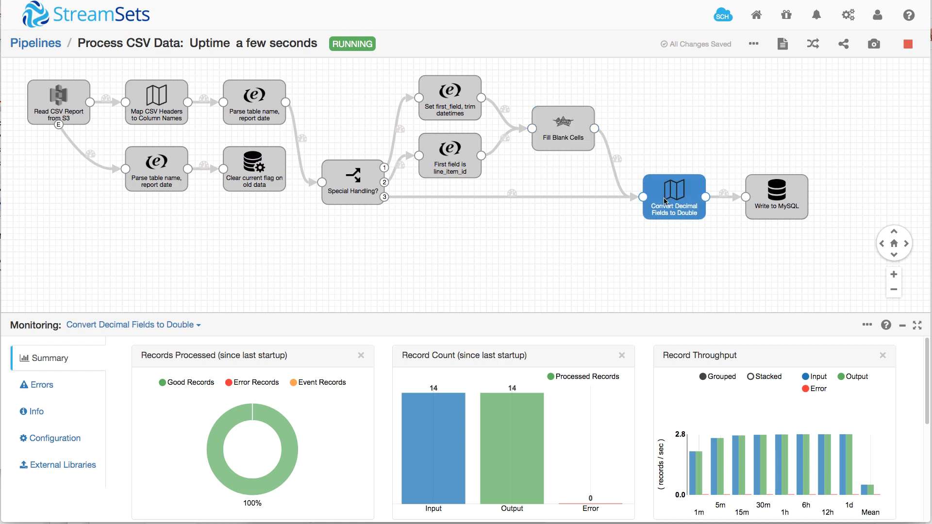
left_click(776, 196)
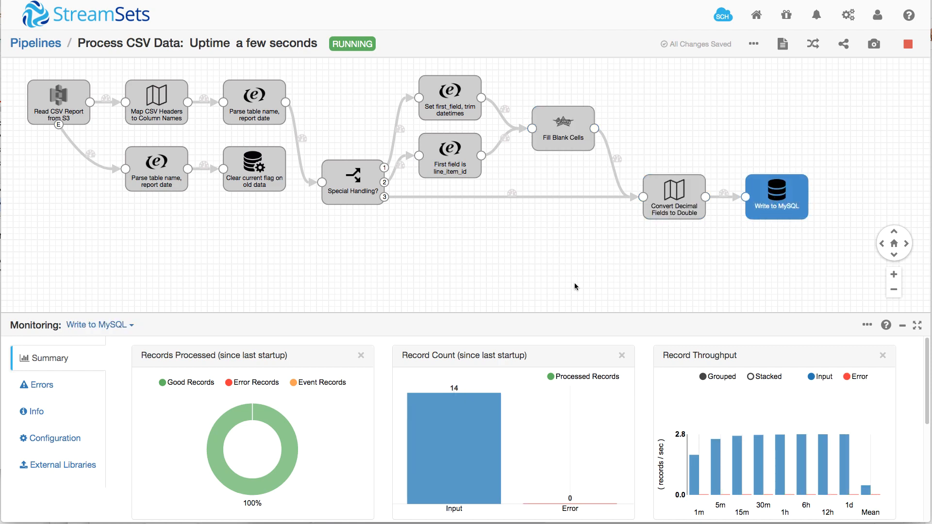